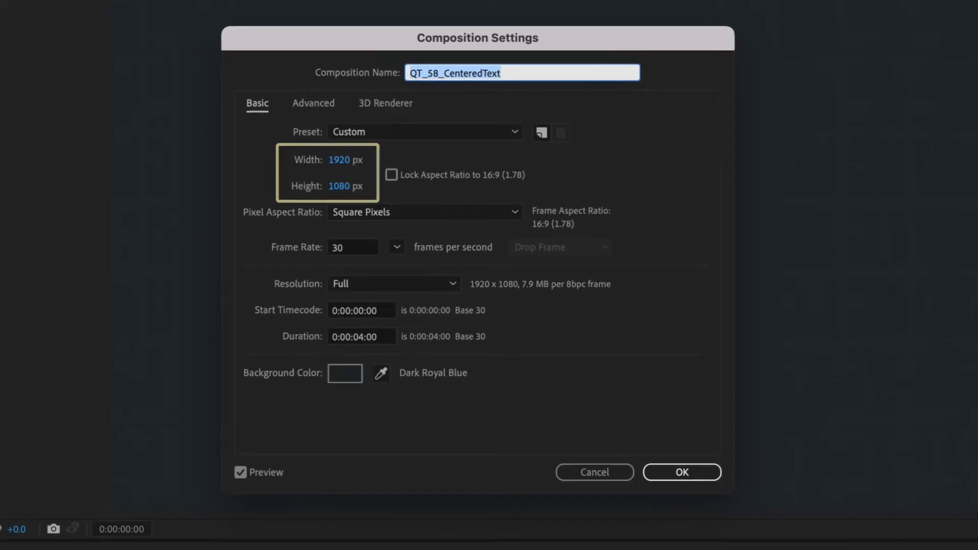
{"action": "left_click", "coordinate": [682, 471]}
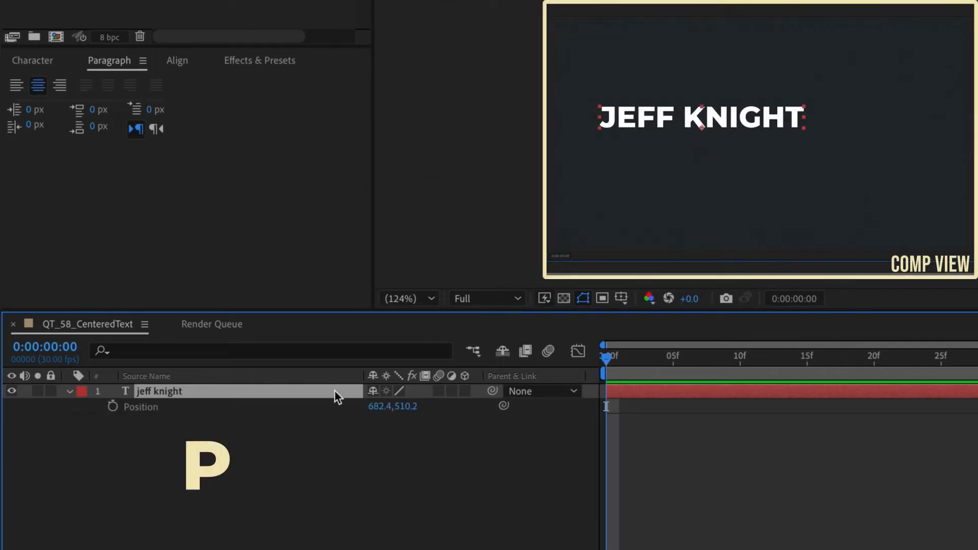
Give the layer's Position the expression [960,540] to pin it at the comp centre.
{"action": "left_click", "coordinate": [112, 407]}
{"action": "type", "text": "value,"}
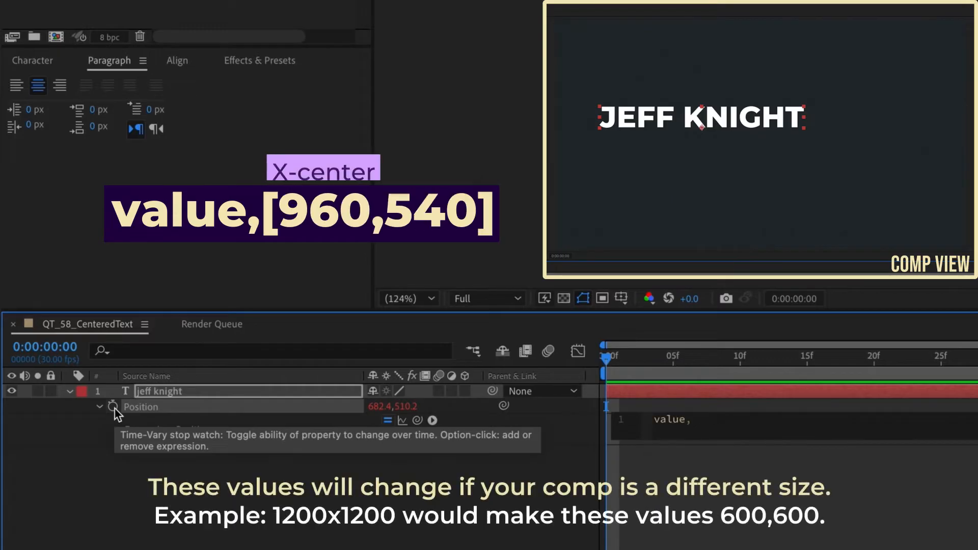
{"action": "type", "text": "[960,"}
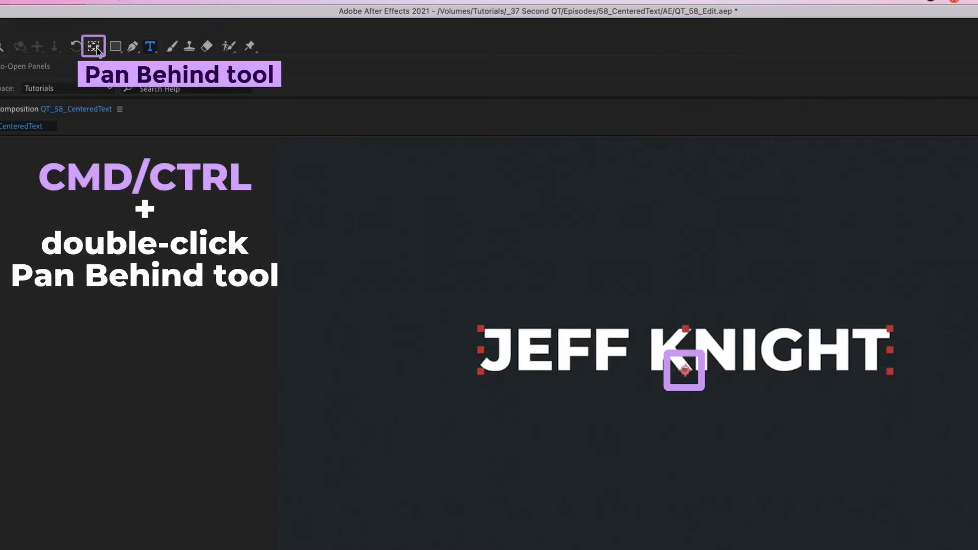
Centre the anchor point within the JEFF KNIGHT text via the Pan Behind tool.
{"action": "double_click", "coordinate": [93, 46]}
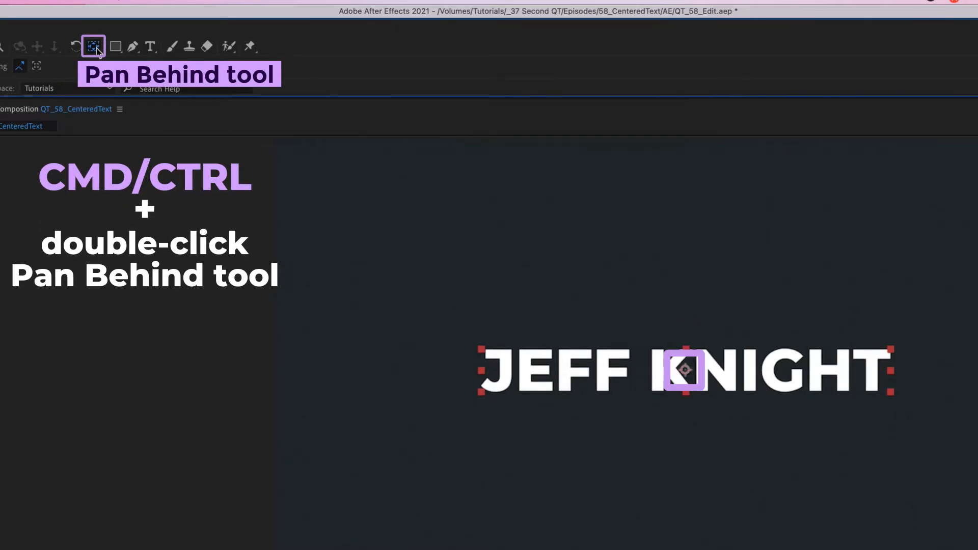
{"action": "double_click", "coordinate": [93, 46]}
{"action": "type", "text": "7 M"}
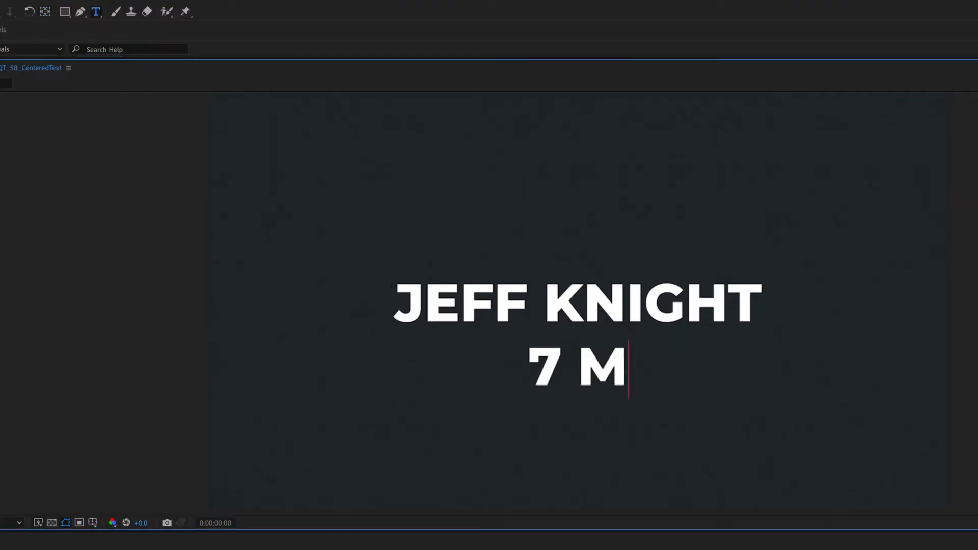
Add a second line reading 7 MINUTE AE beneath JEFF KNIGHT and finish editing.
{"action": "type", "text": "INUTE AE"}
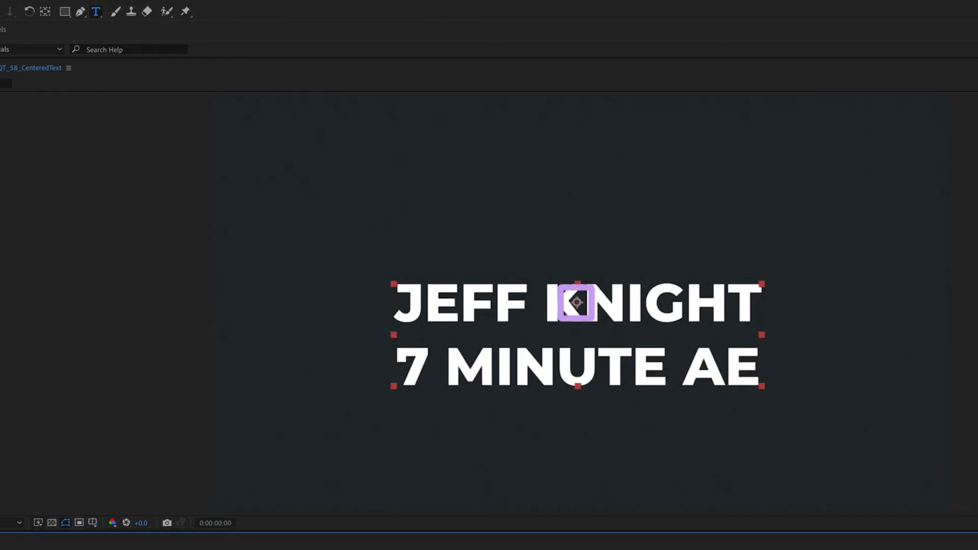
{"action": "left_click", "coordinate": [44, 12]}
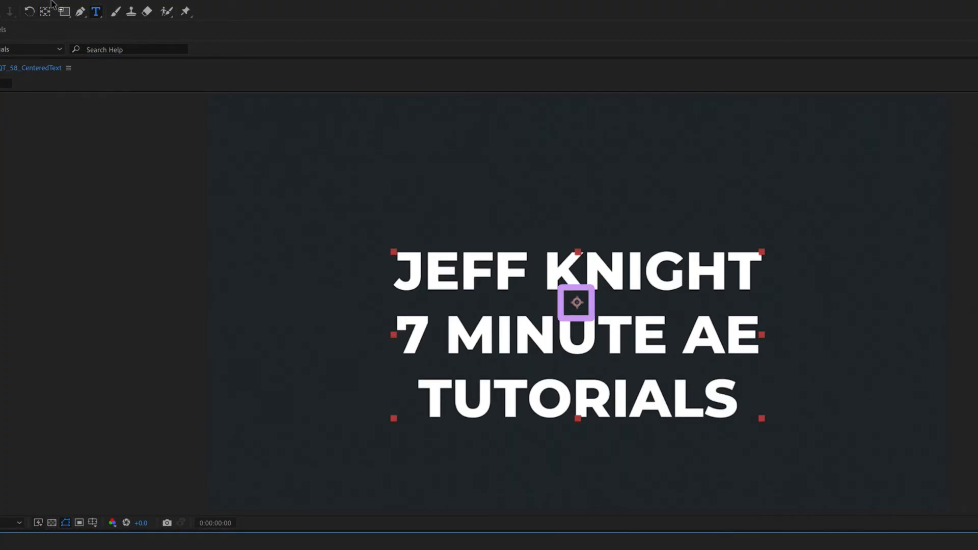
Re-centre the anchor point on the three-line block after adding TUTORIALS.
{"action": "left_click", "coordinate": [45, 11]}
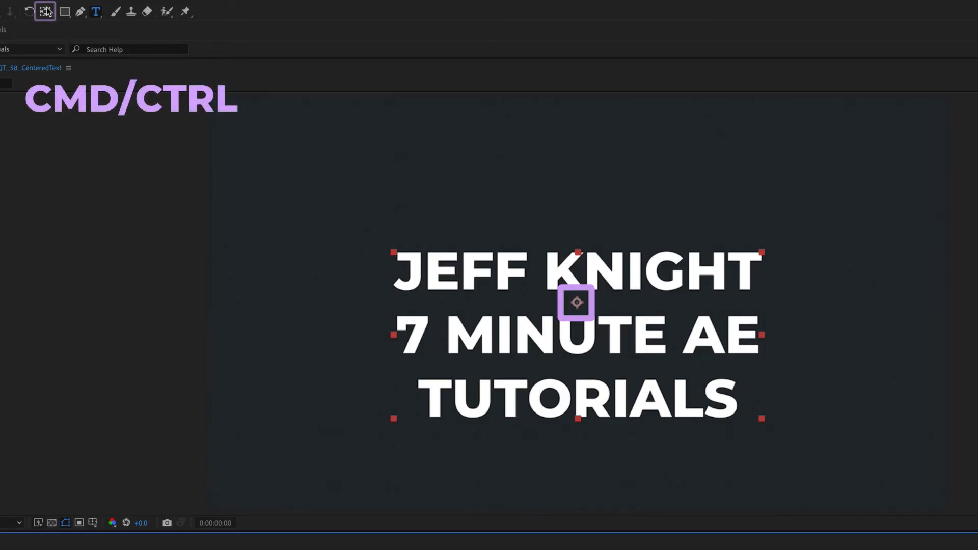